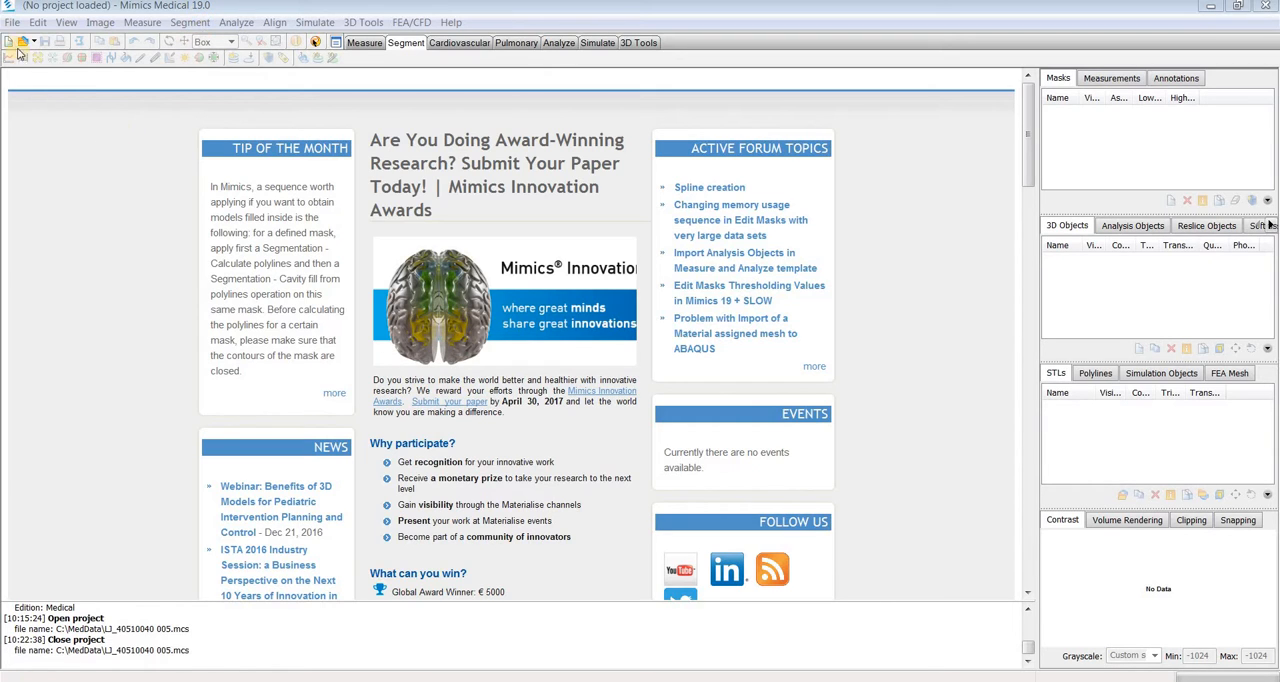
- Start a new project from the File menu's New Project Wizard
click(11, 22)
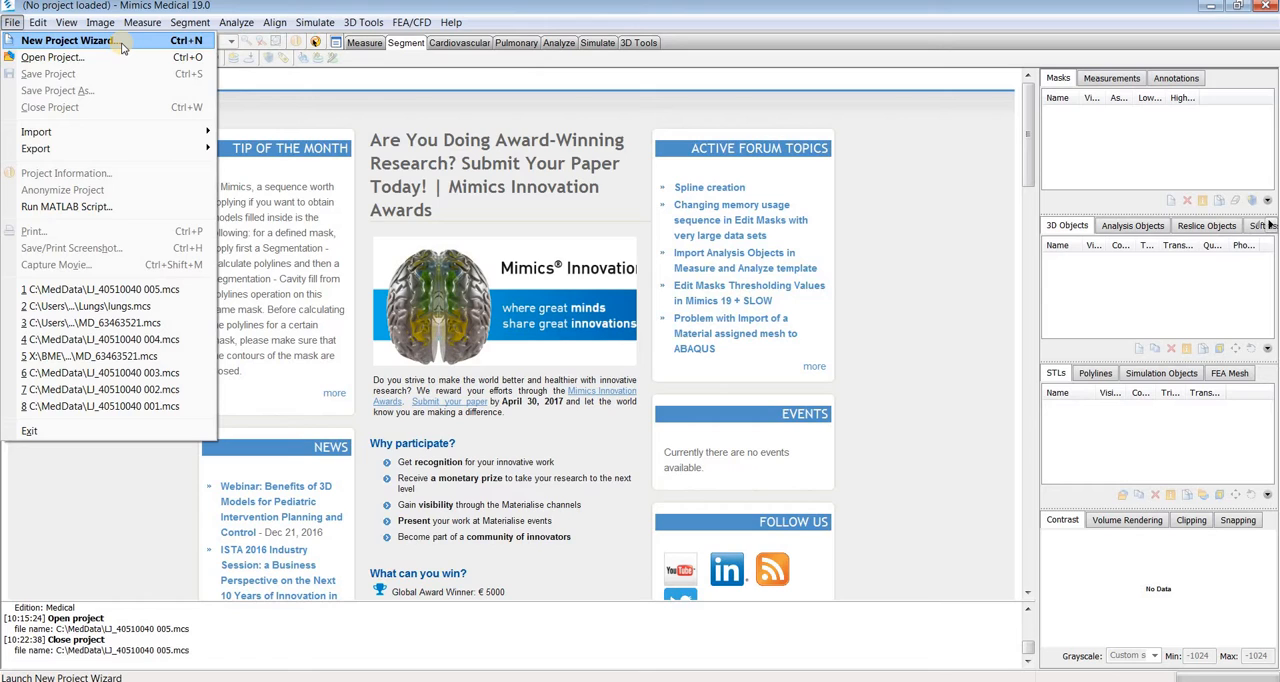
click(68, 40)
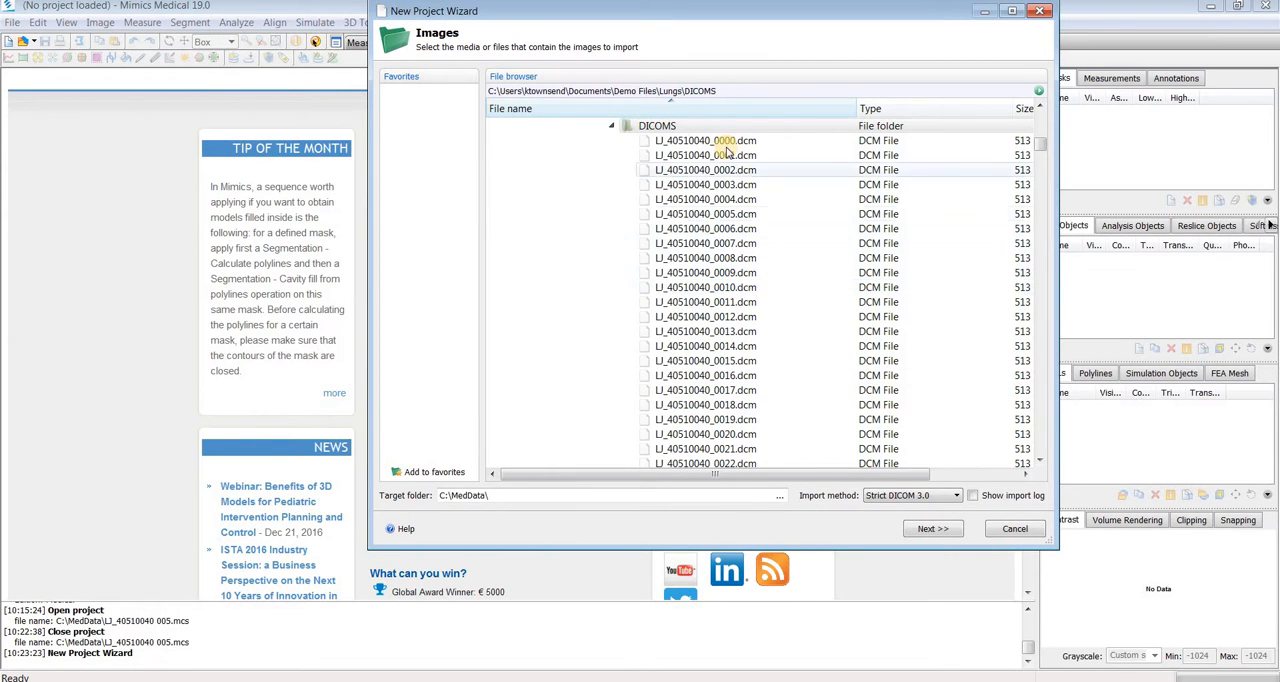
- Select the lung DICOMS folder and continue to the detected studies
click(657, 125)
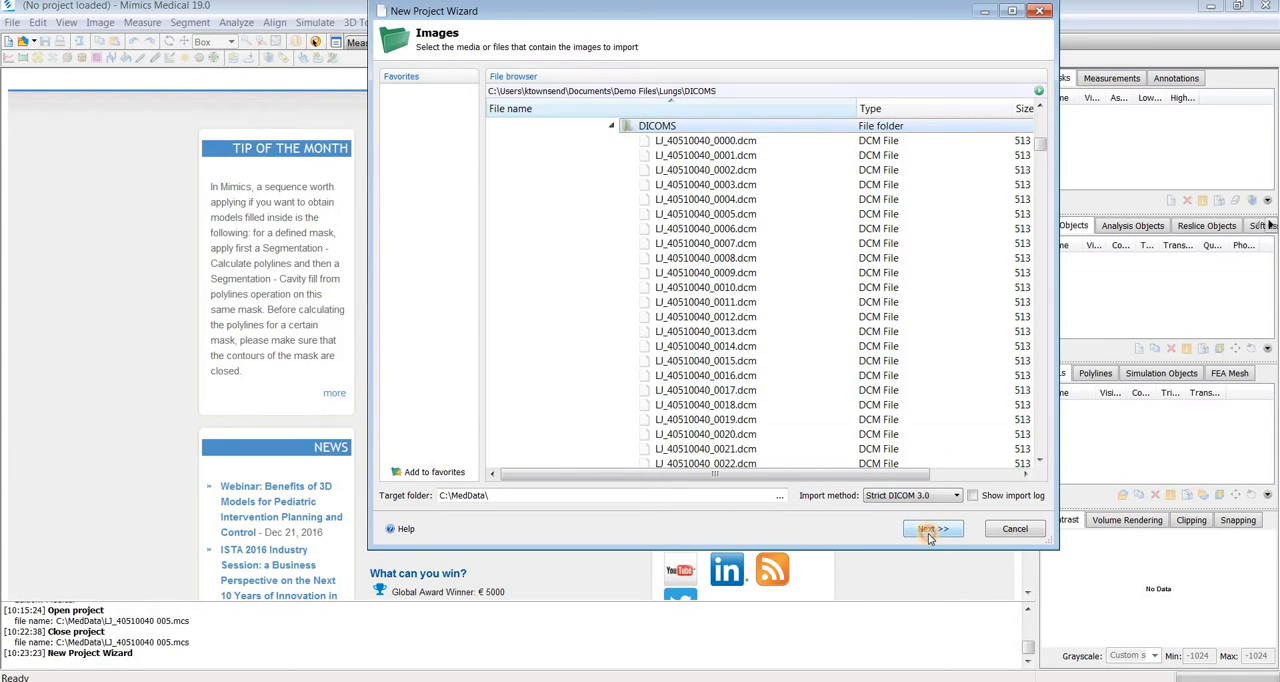
click(931, 528)
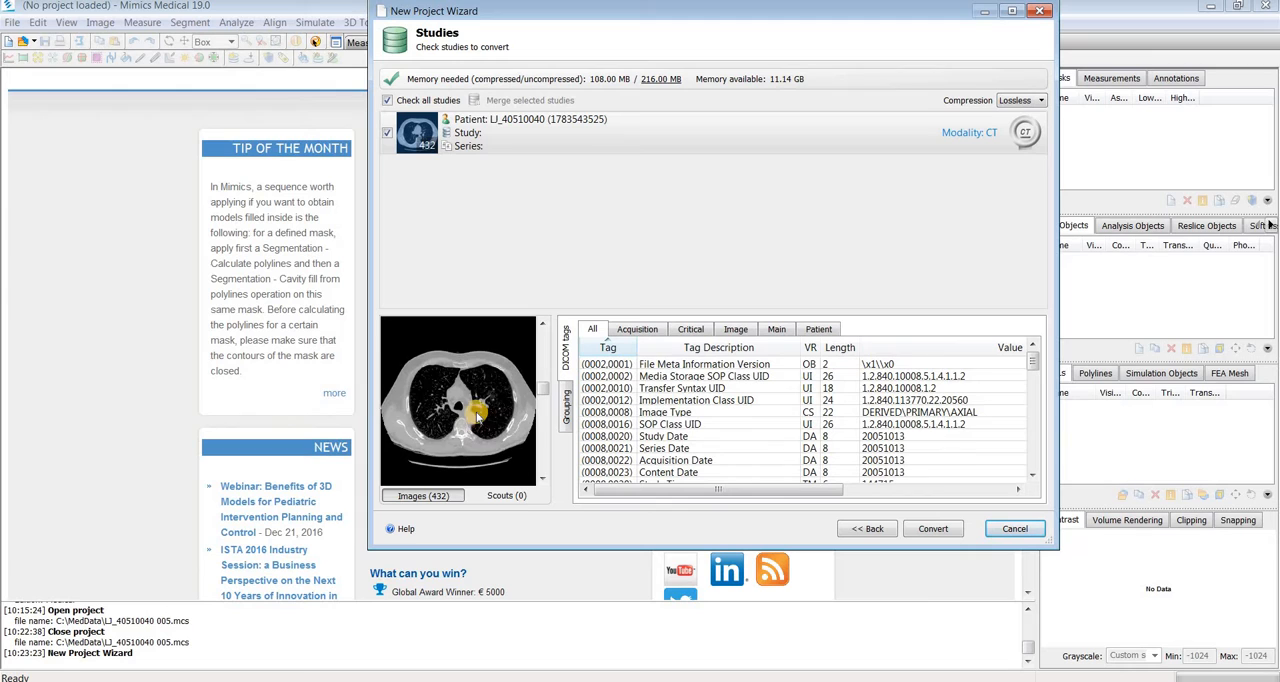
- Review the Acquisition tags, keep the 432-image CT lung study checked, and convert it
click(637, 328)
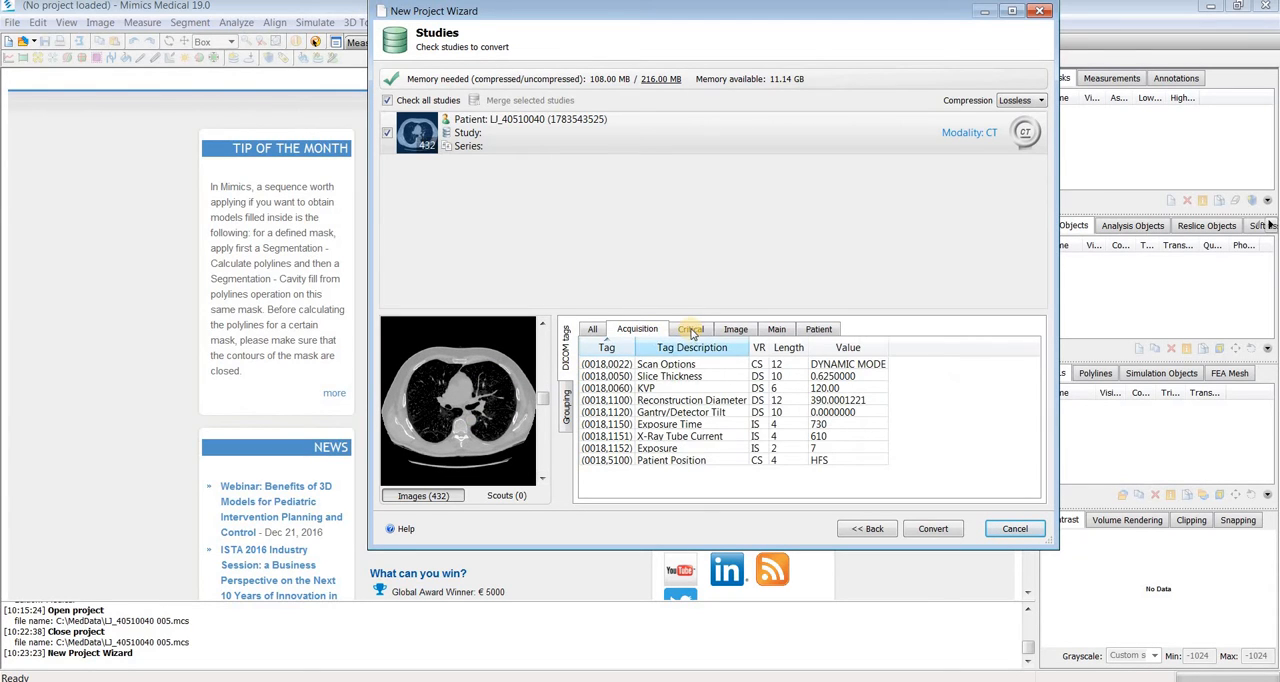
click(591, 329)
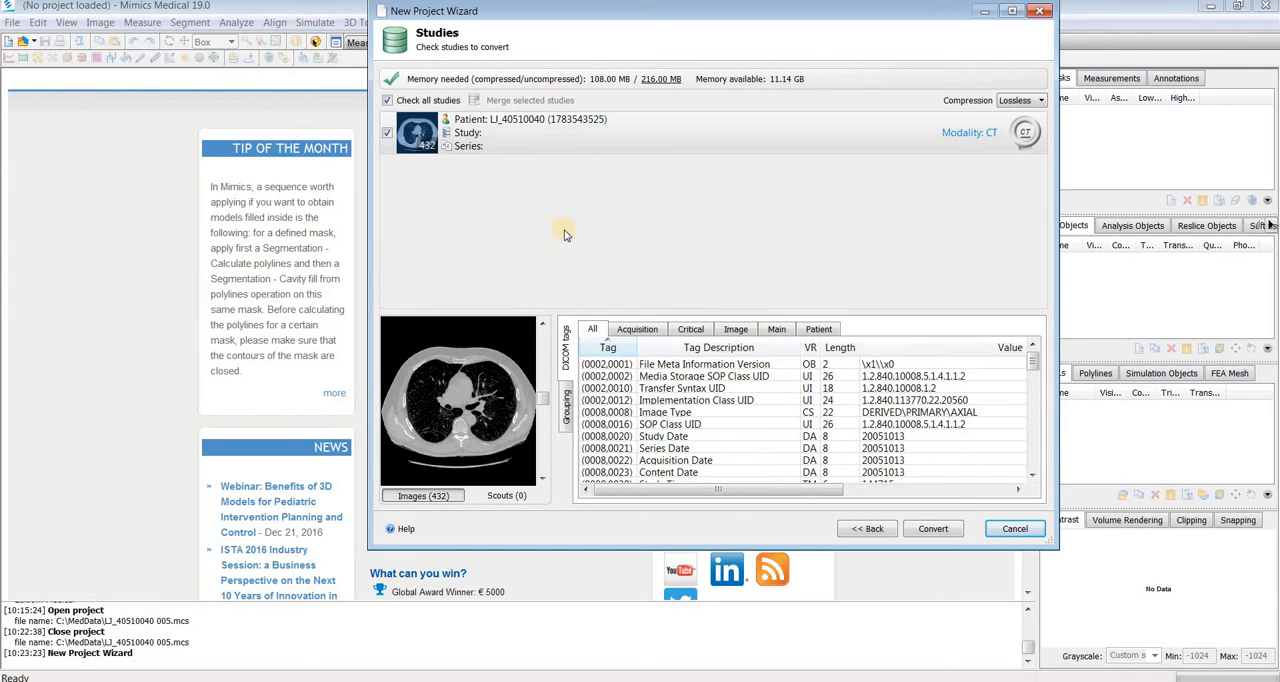
click(387, 132)
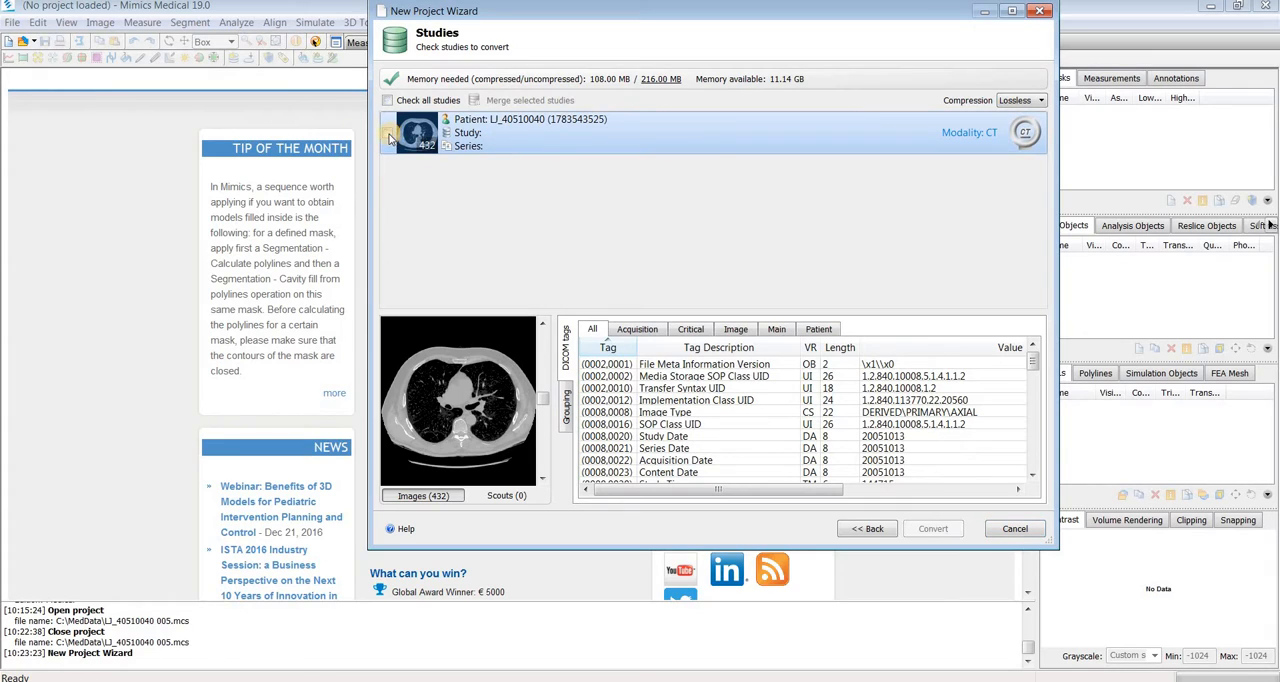
click(387, 132)
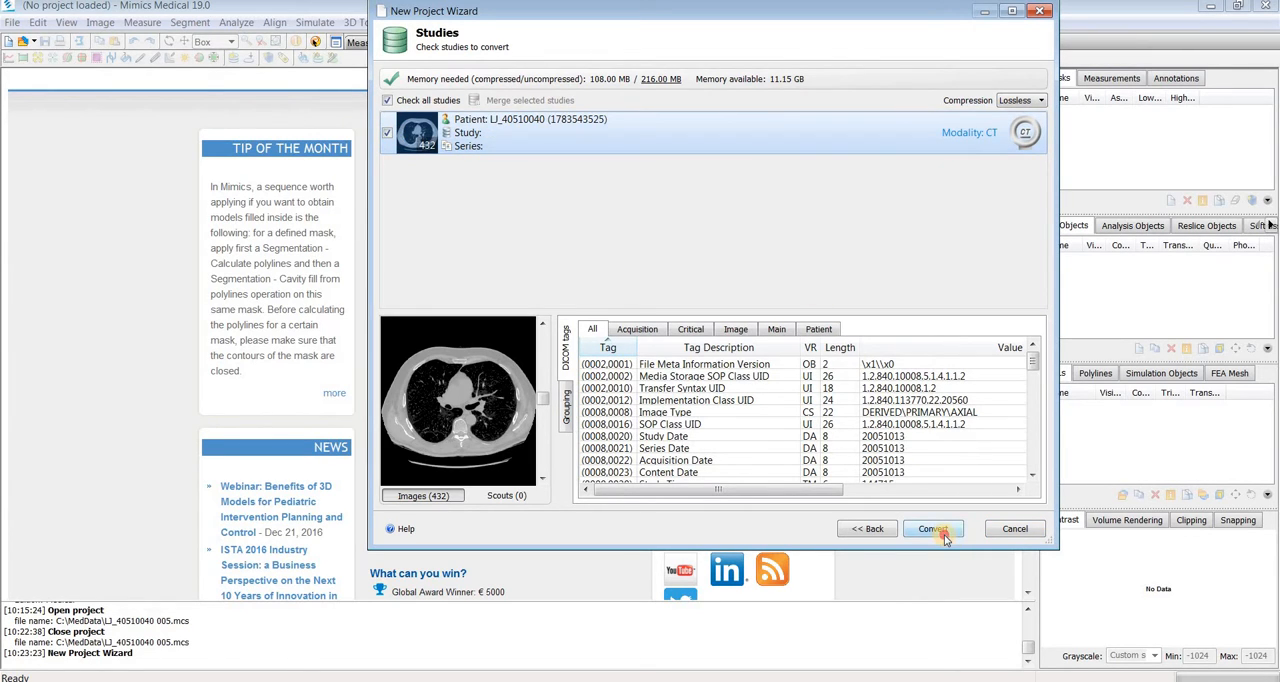
click(933, 528)
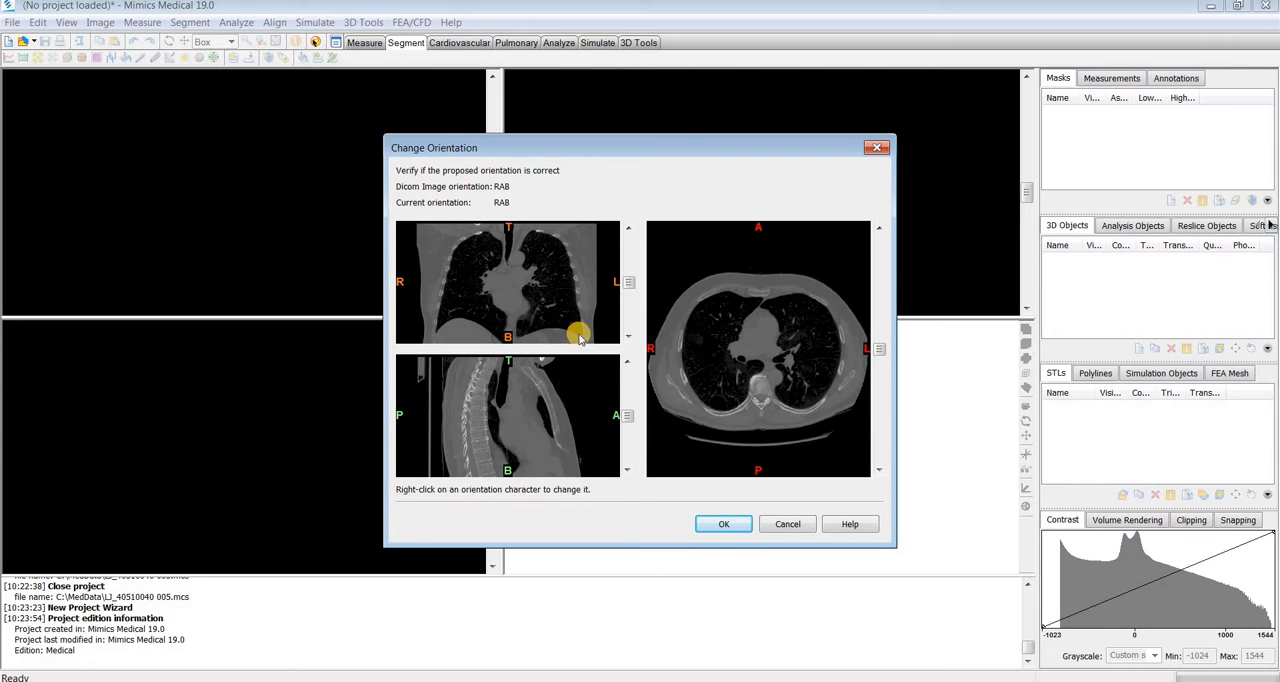
mouse_move(590, 308)
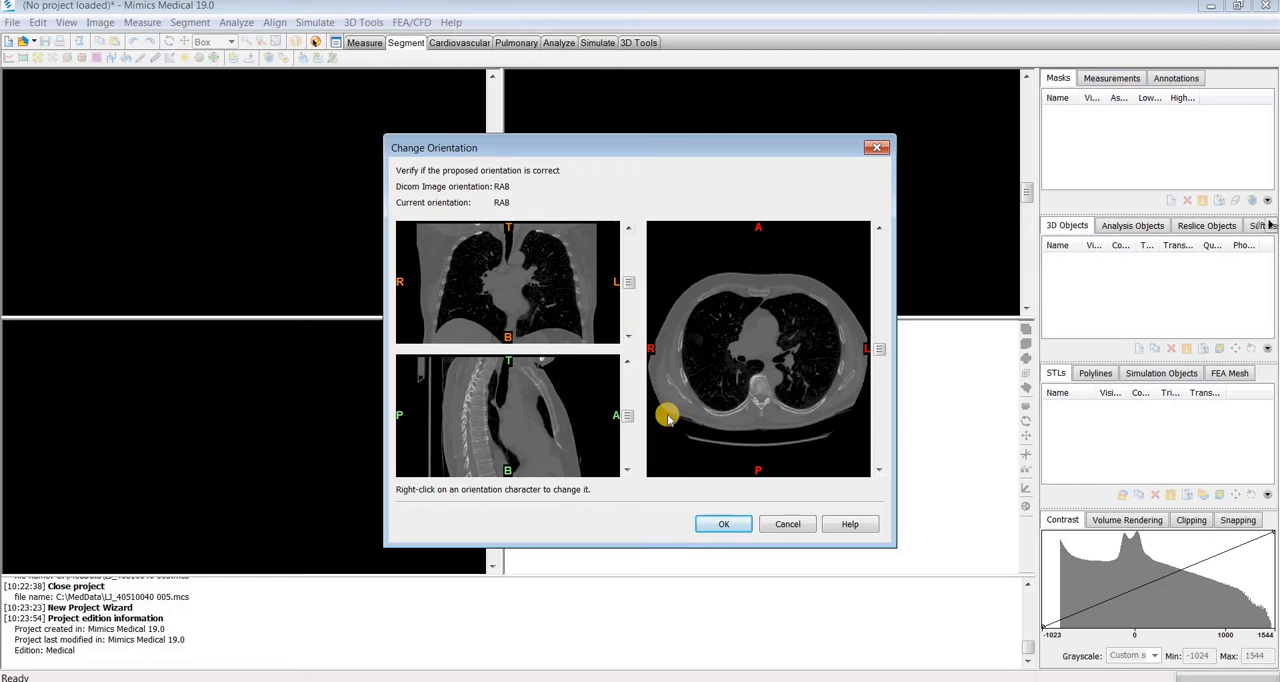
- Accept the proposed RAB image orientation in the Change Orientation dialog
click(724, 524)
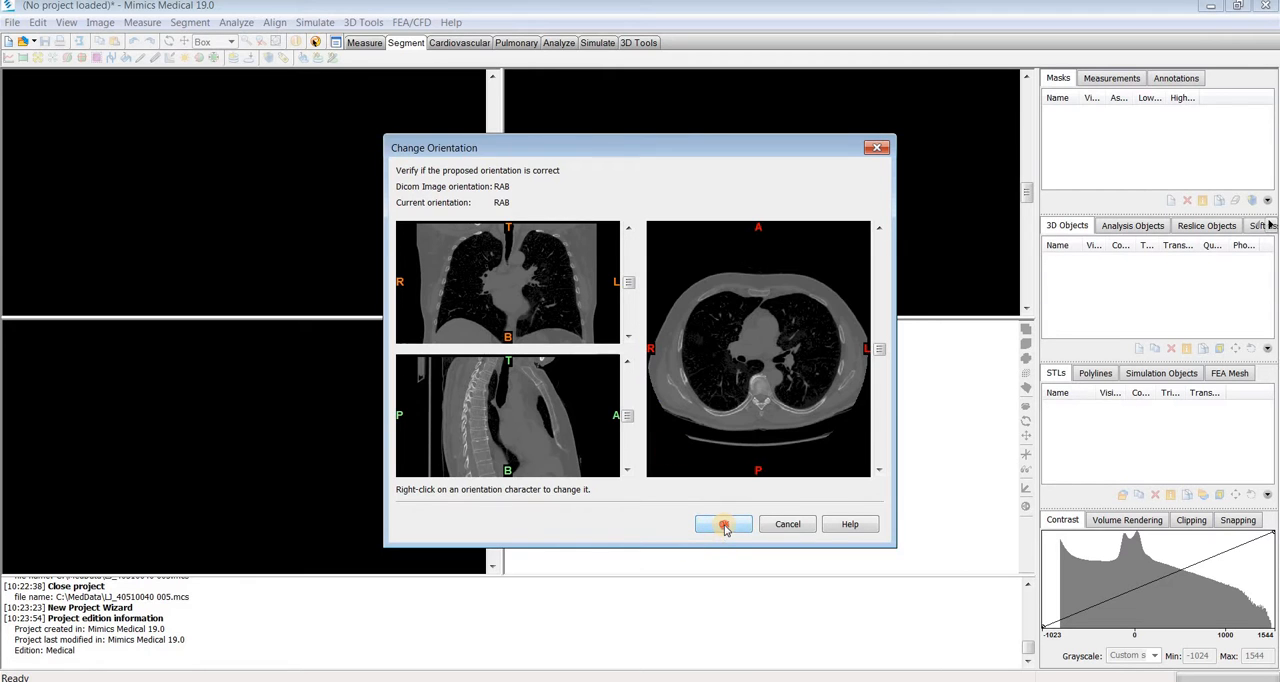
click(723, 523)
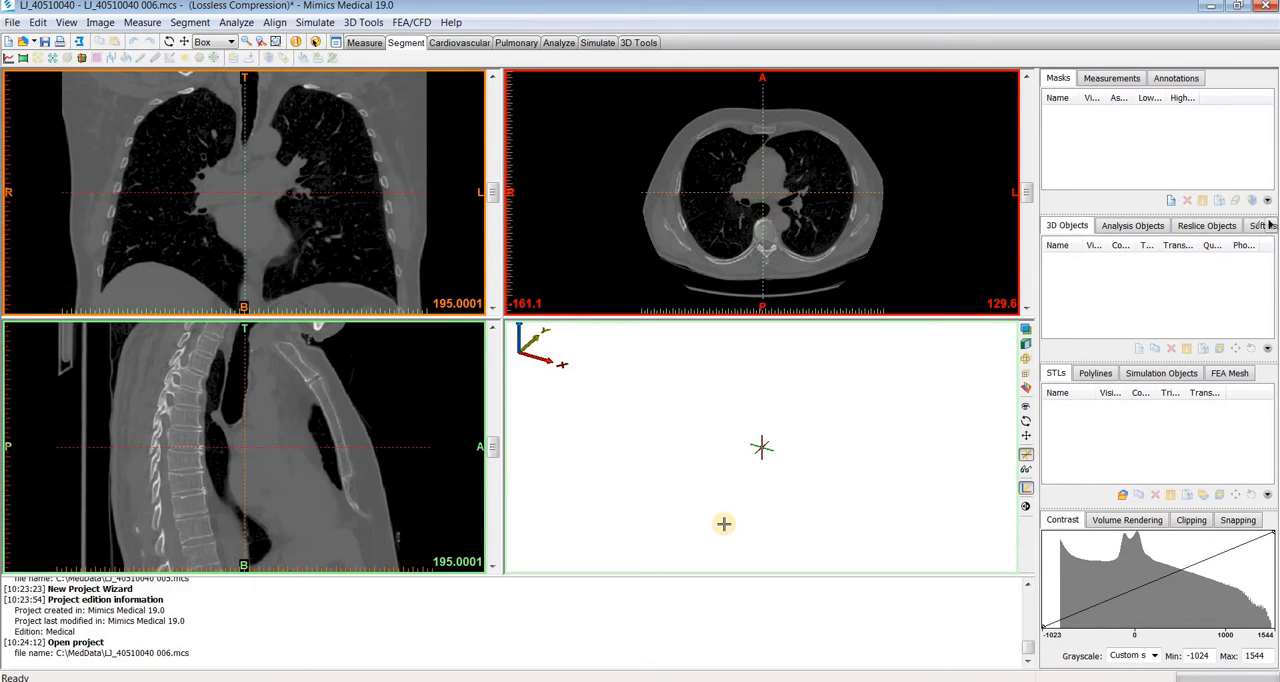
mouse_move(621, 245)
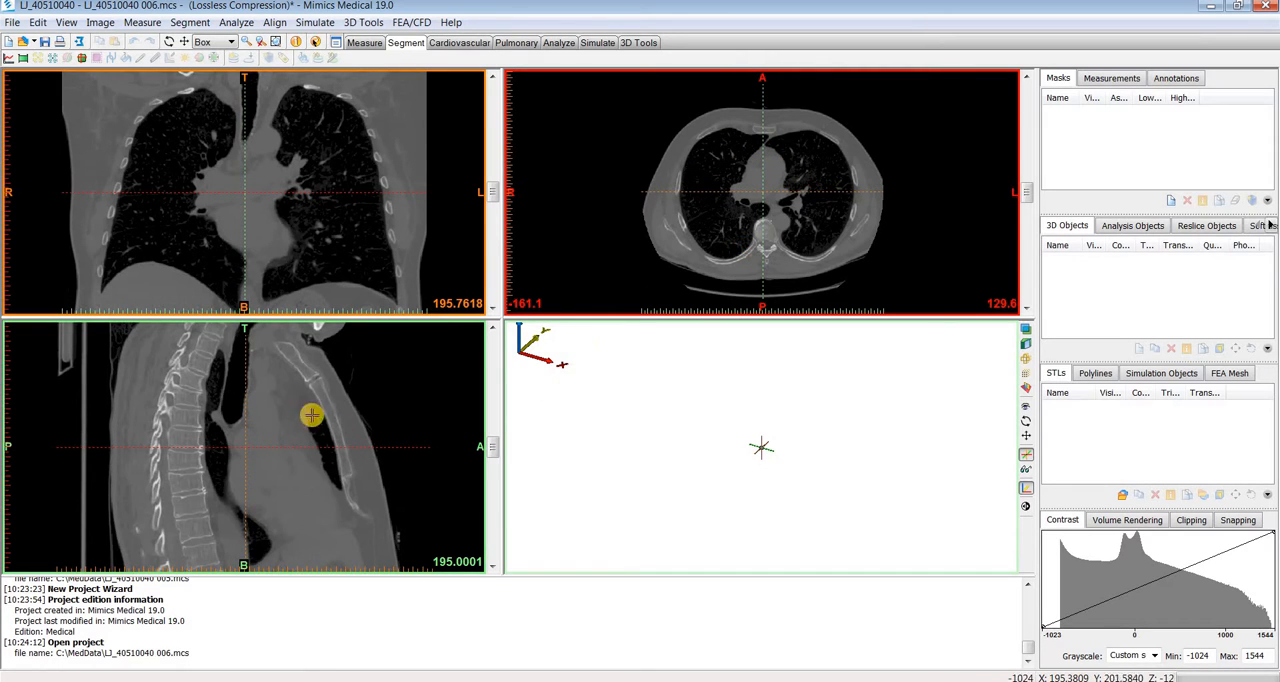
mouse_move(548, 391)
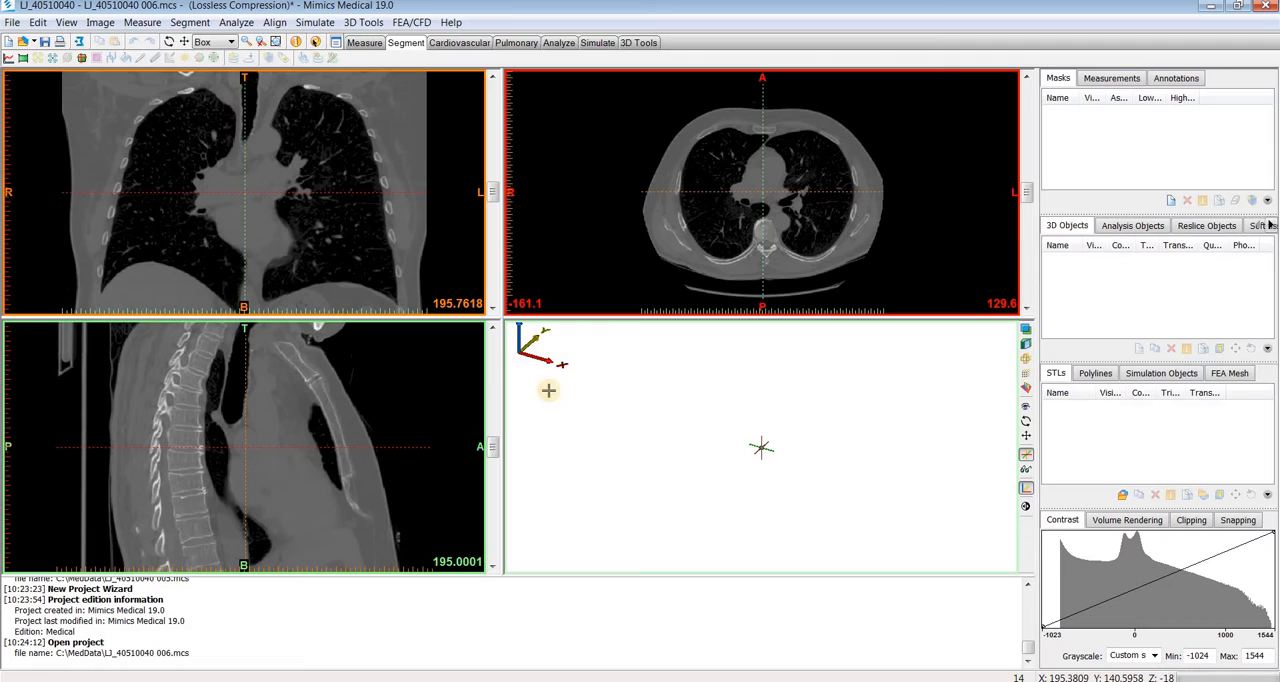
mouse_move(718, 458)
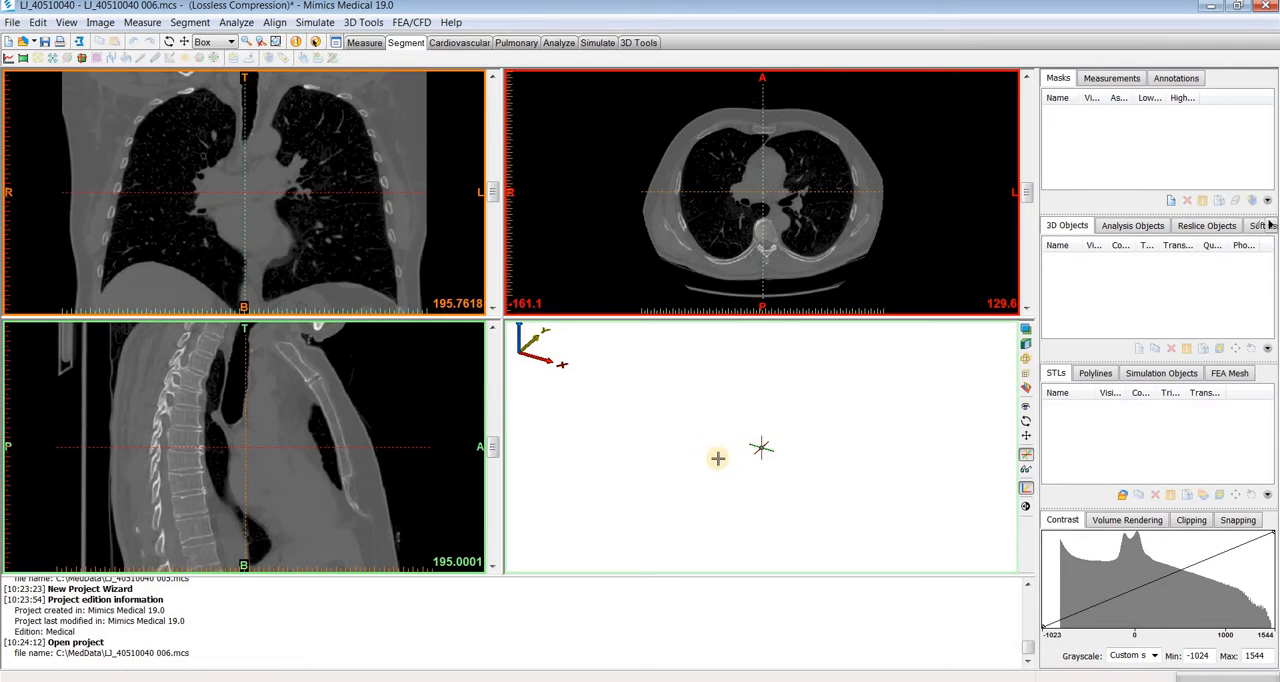
mouse_move(688, 443)
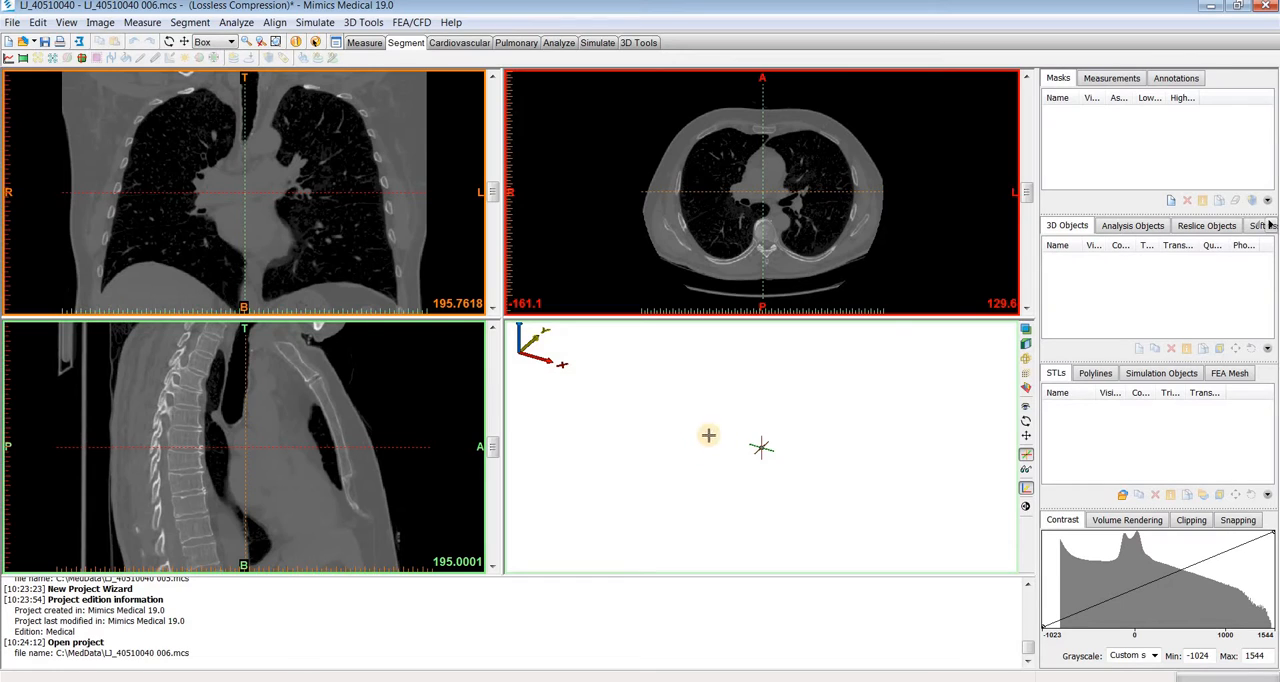
mouse_move(725, 461)
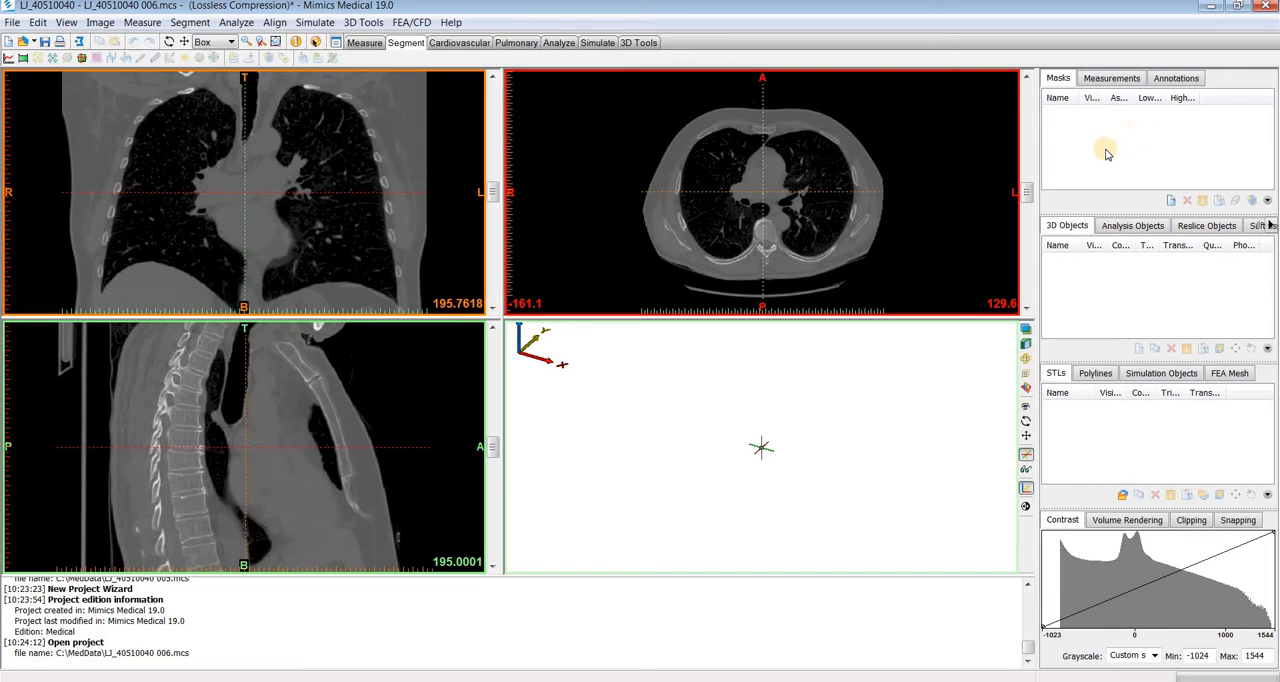
mouse_move(1098, 147)
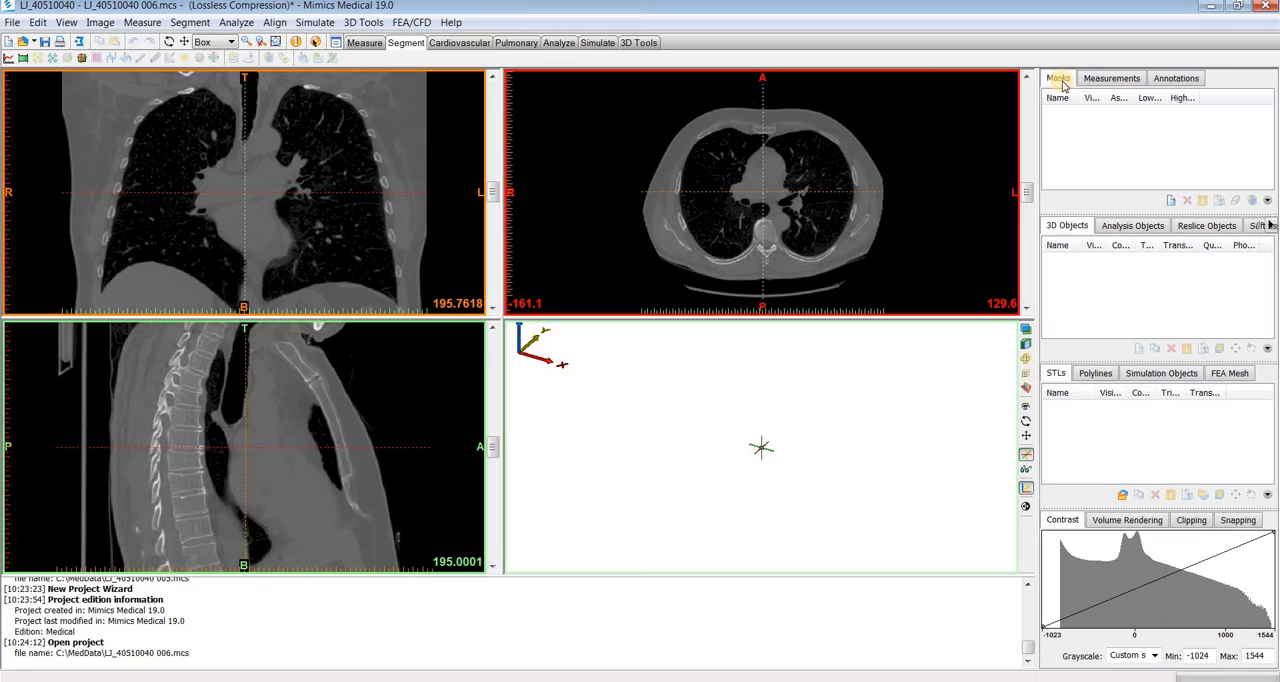
mouse_move(1113, 302)
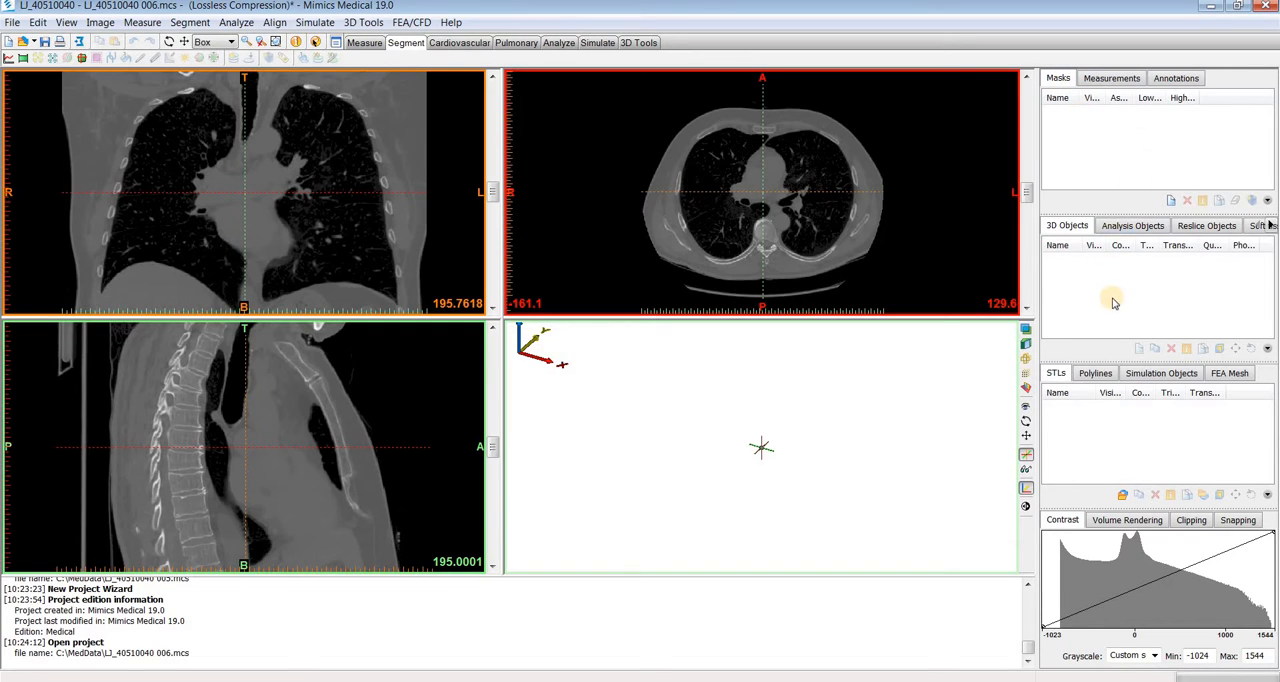
mouse_move(1072, 275)
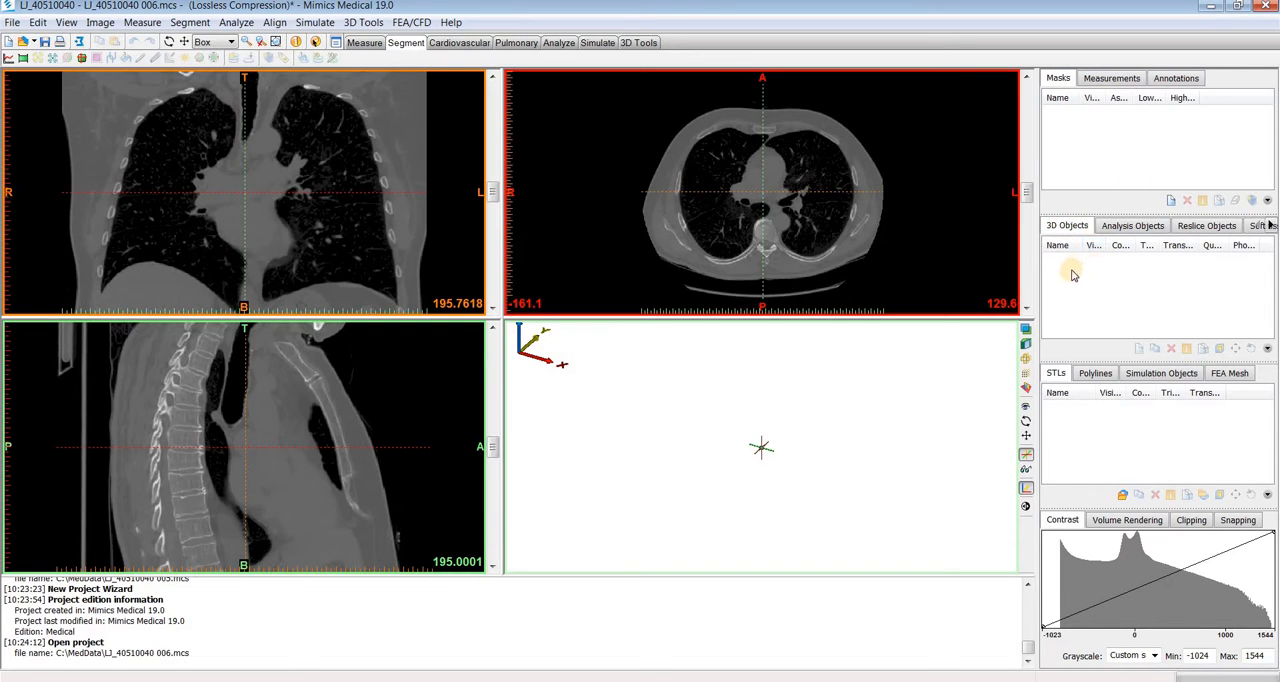
mouse_move(1088, 278)
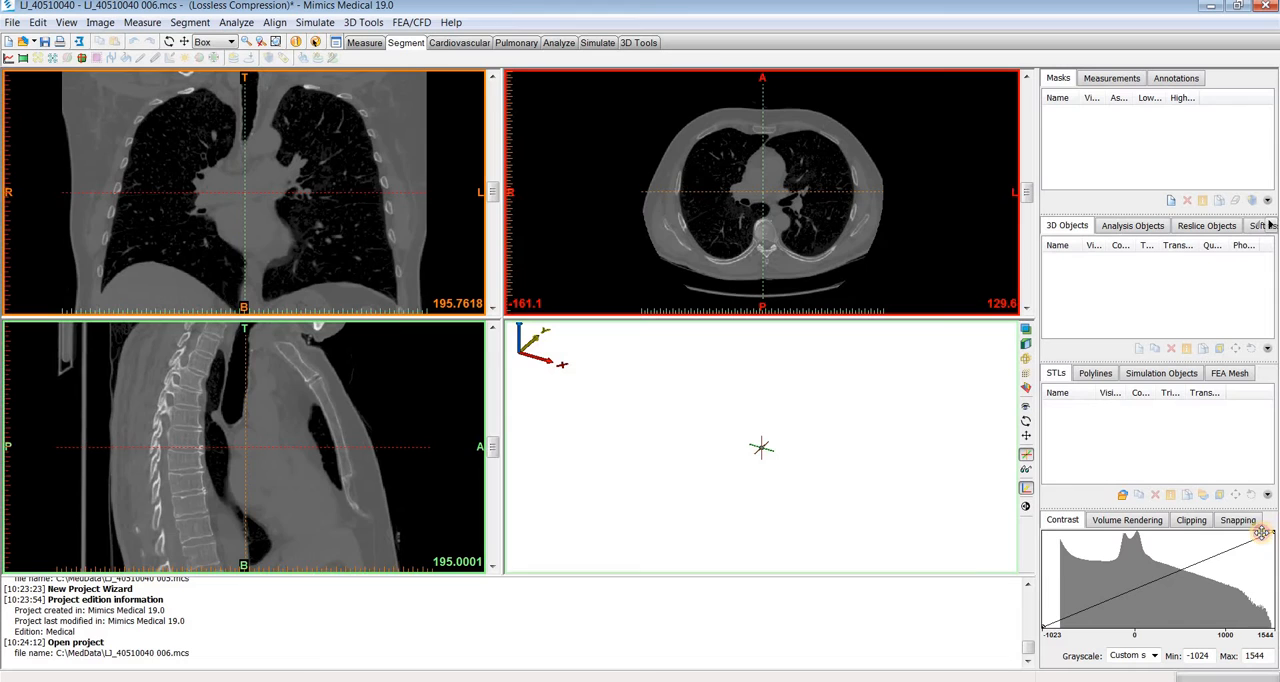
- Narrow the contrast window by dragging the curve, then apply the Bone scale grayscale preset
drag(1262, 533, 1168, 528)
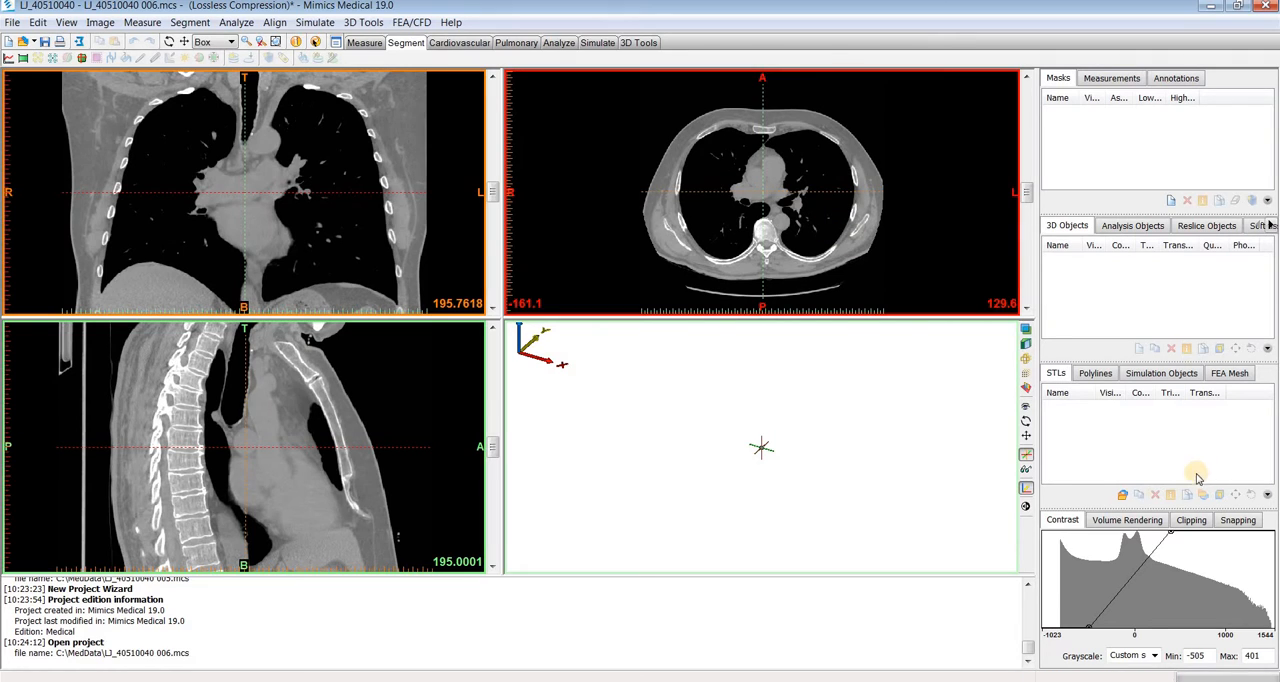
click(1153, 655)
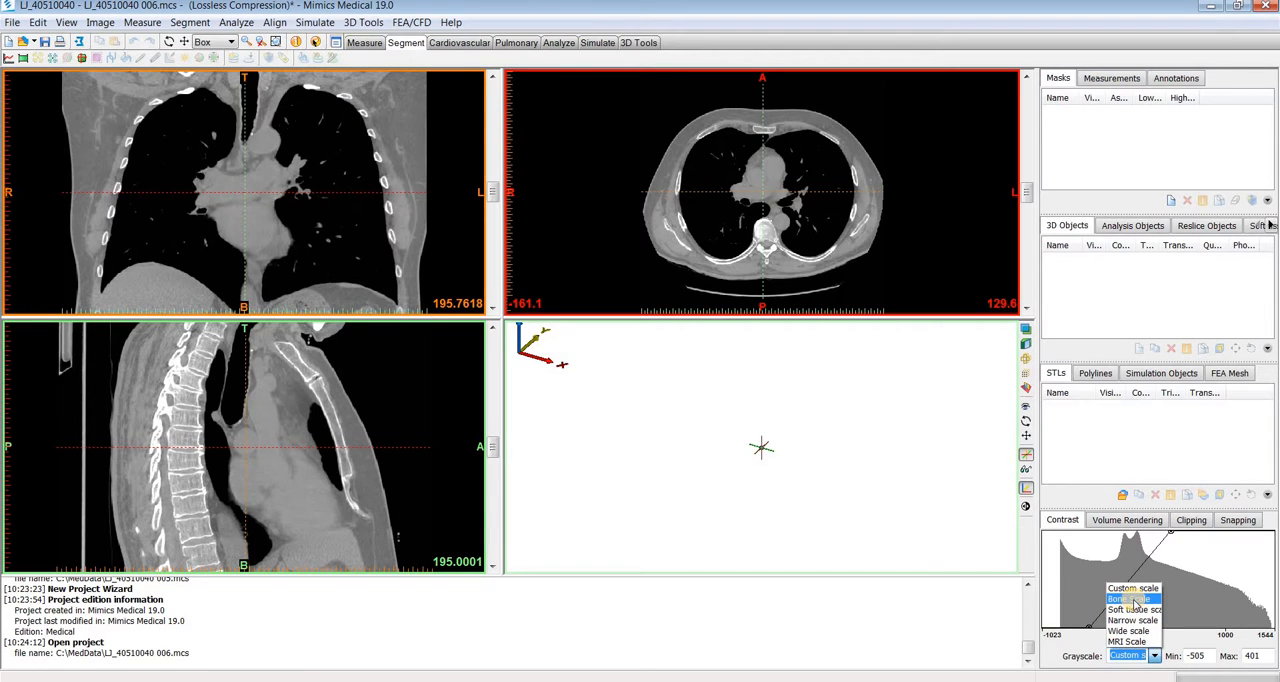
click(1131, 598)
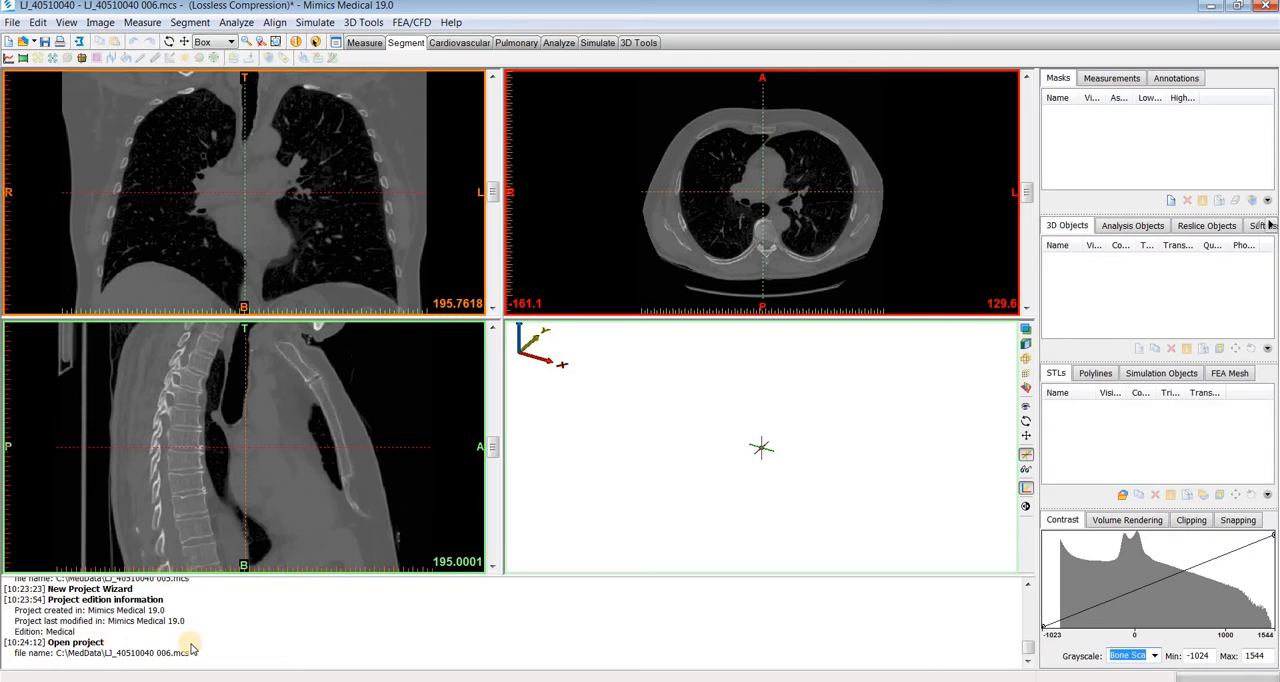
mouse_move(195, 631)
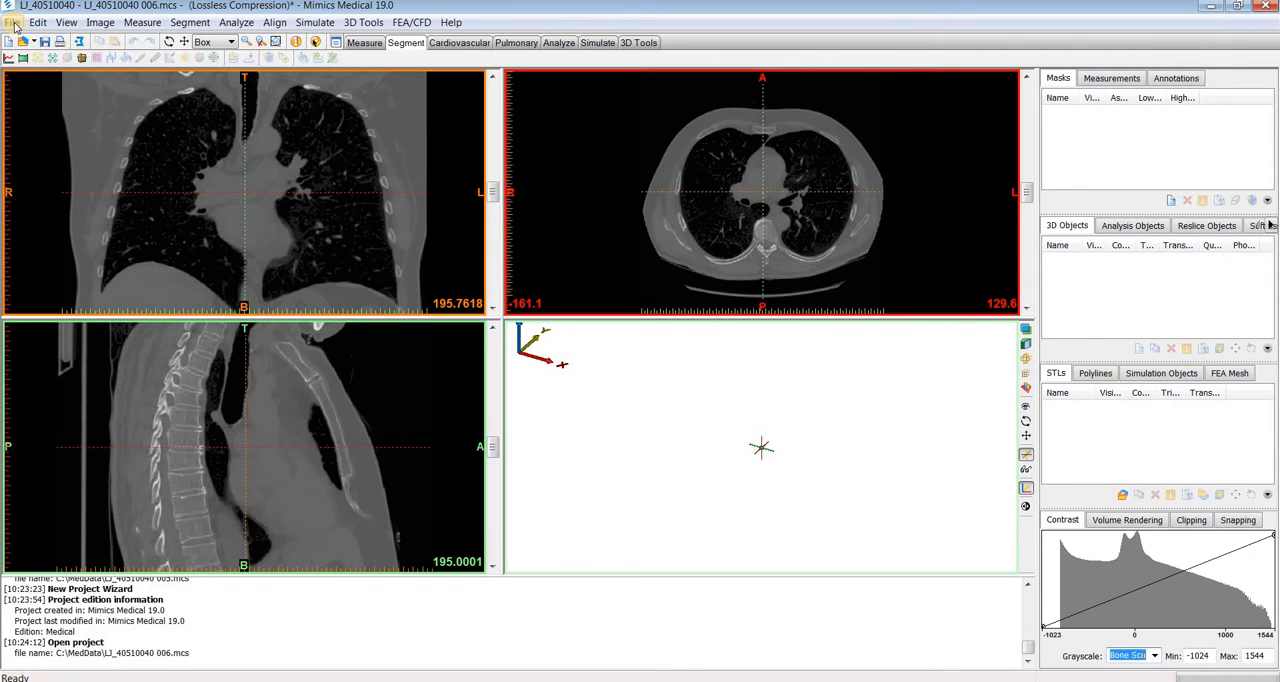
click(66, 22)
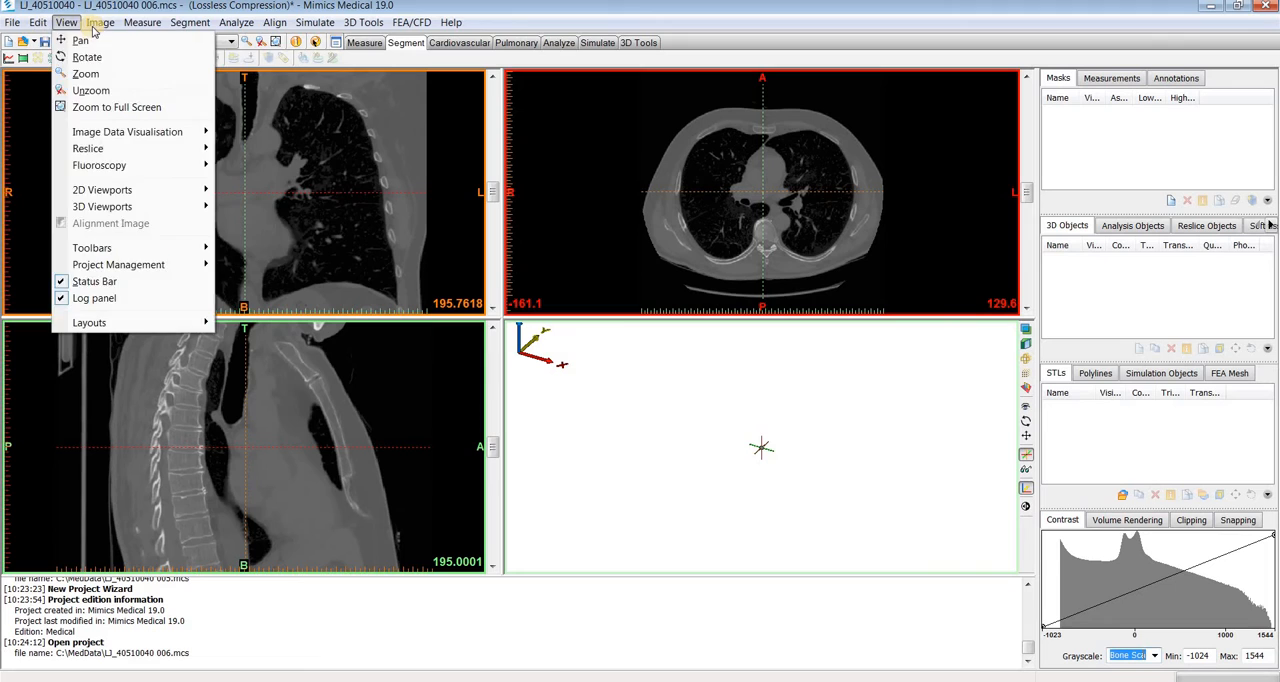
click(236, 22)
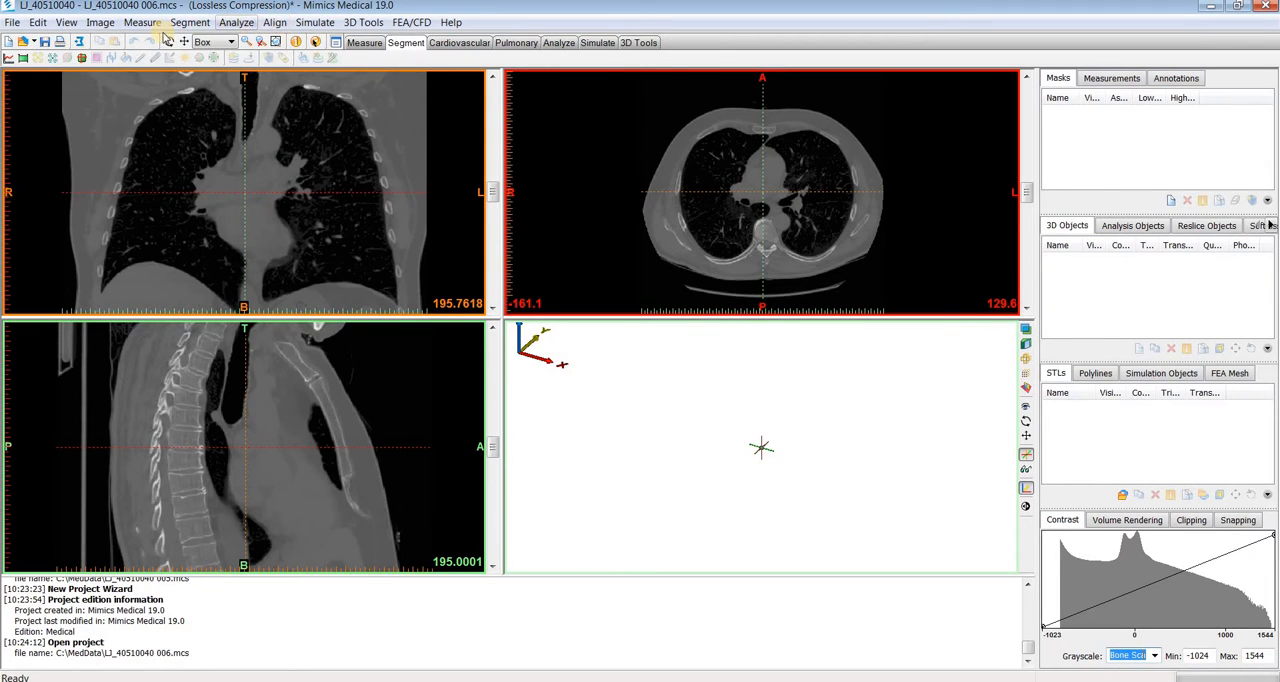
mouse_move(52, 57)
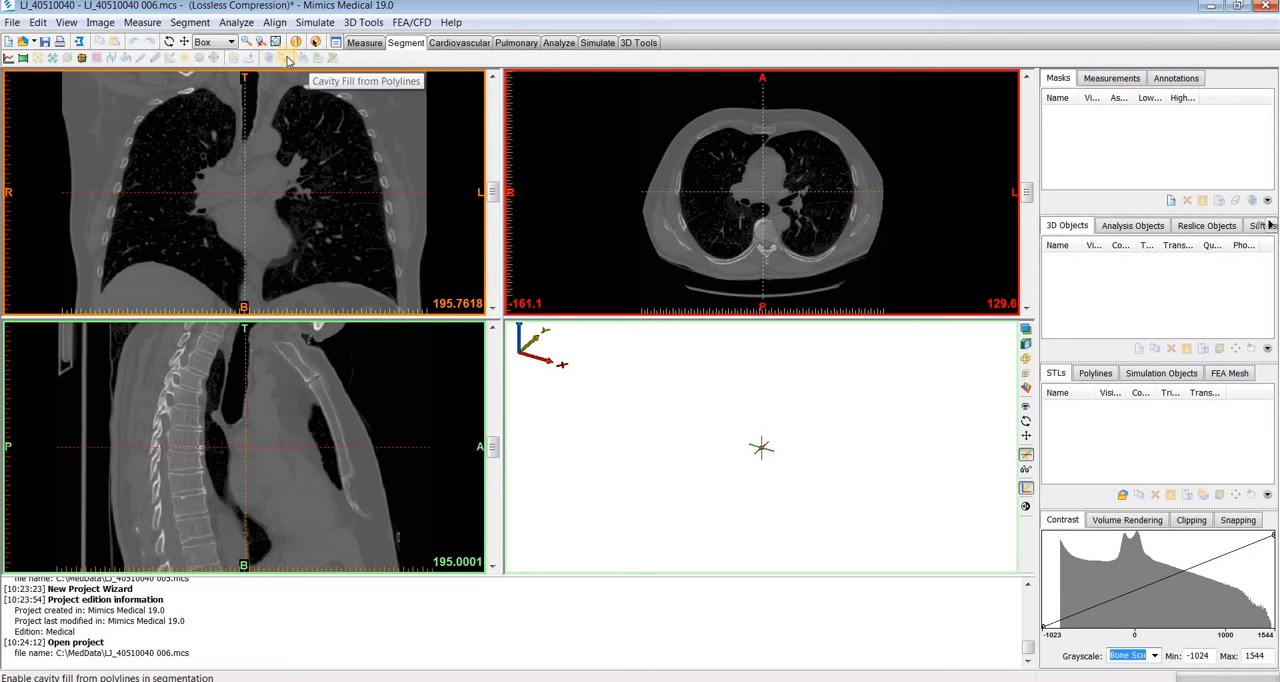
mouse_move(88, 58)
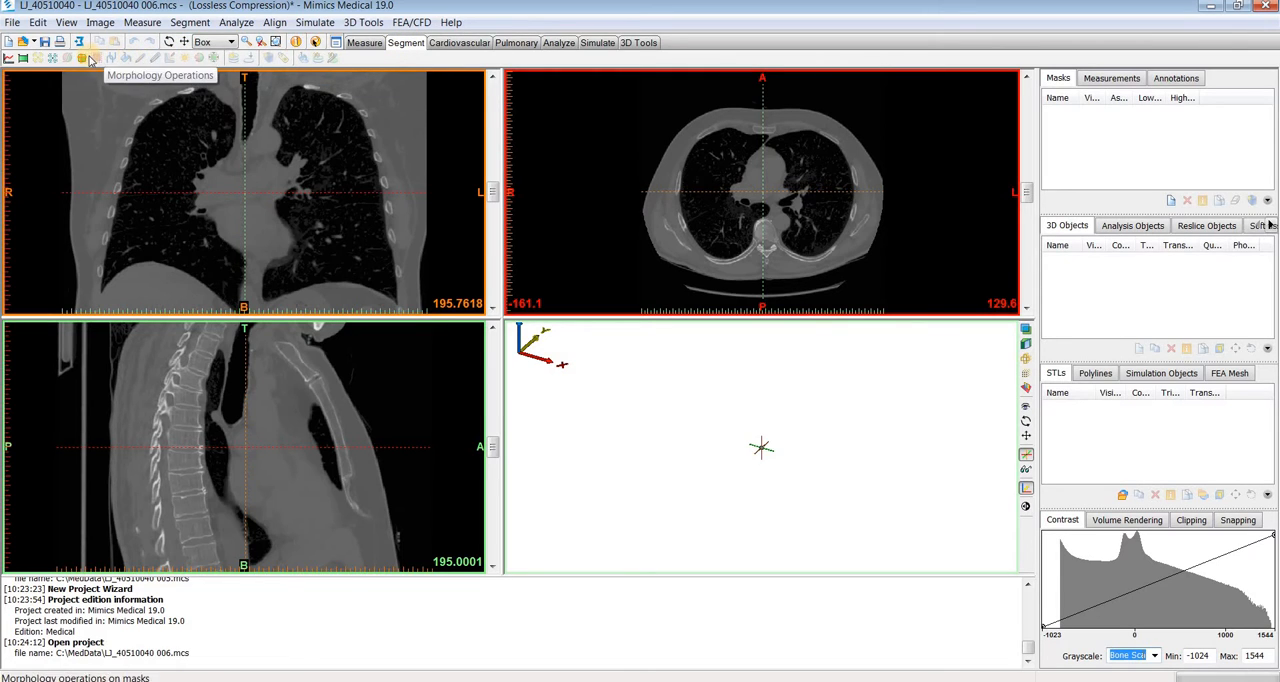
mouse_move(22, 57)
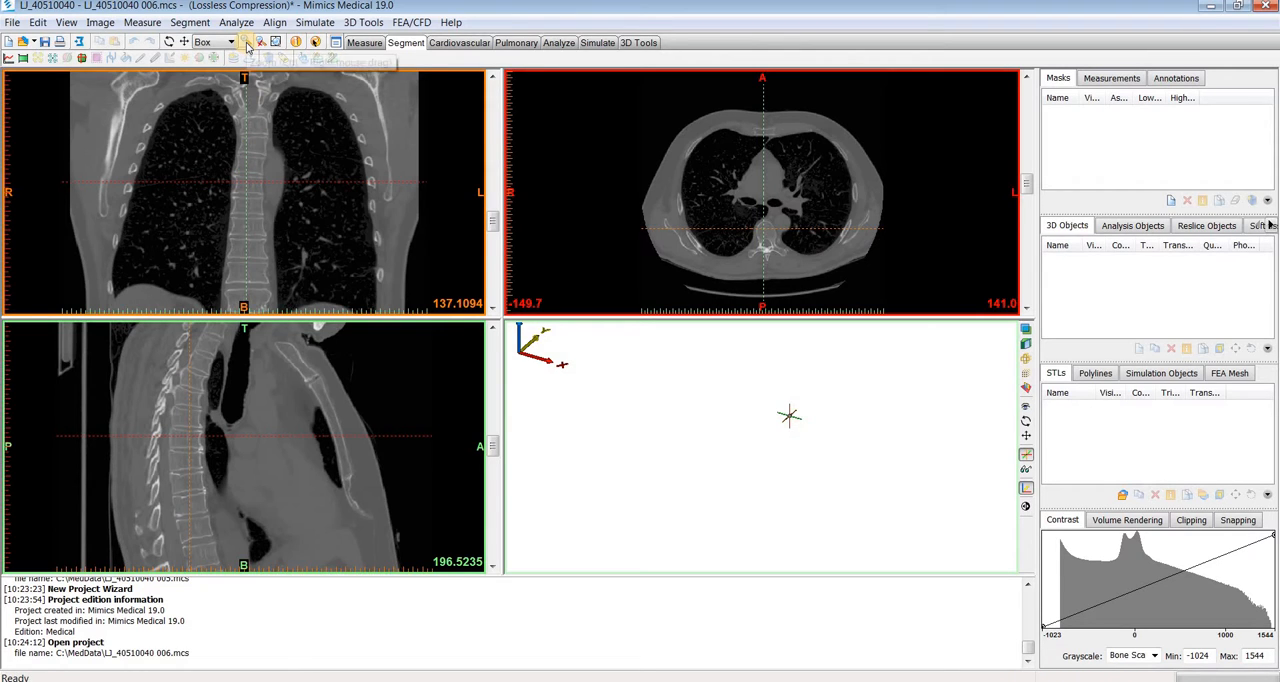
mouse_move(73, 124)
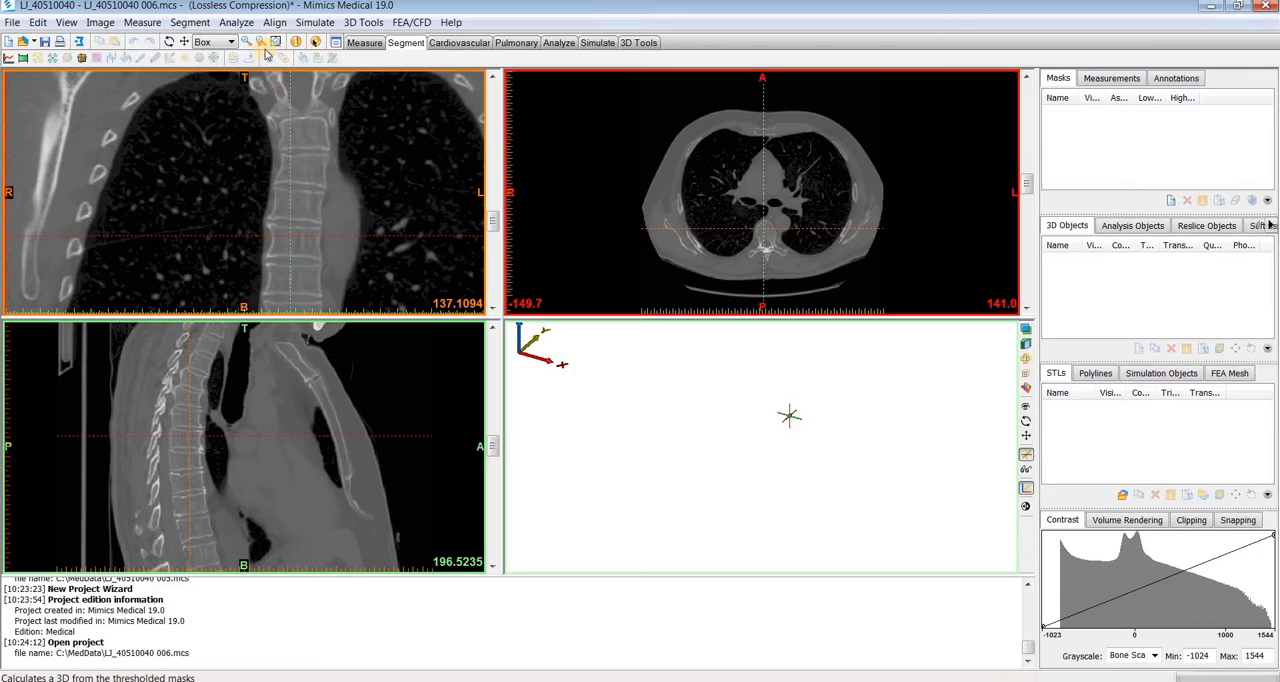
mouse_move(258, 42)
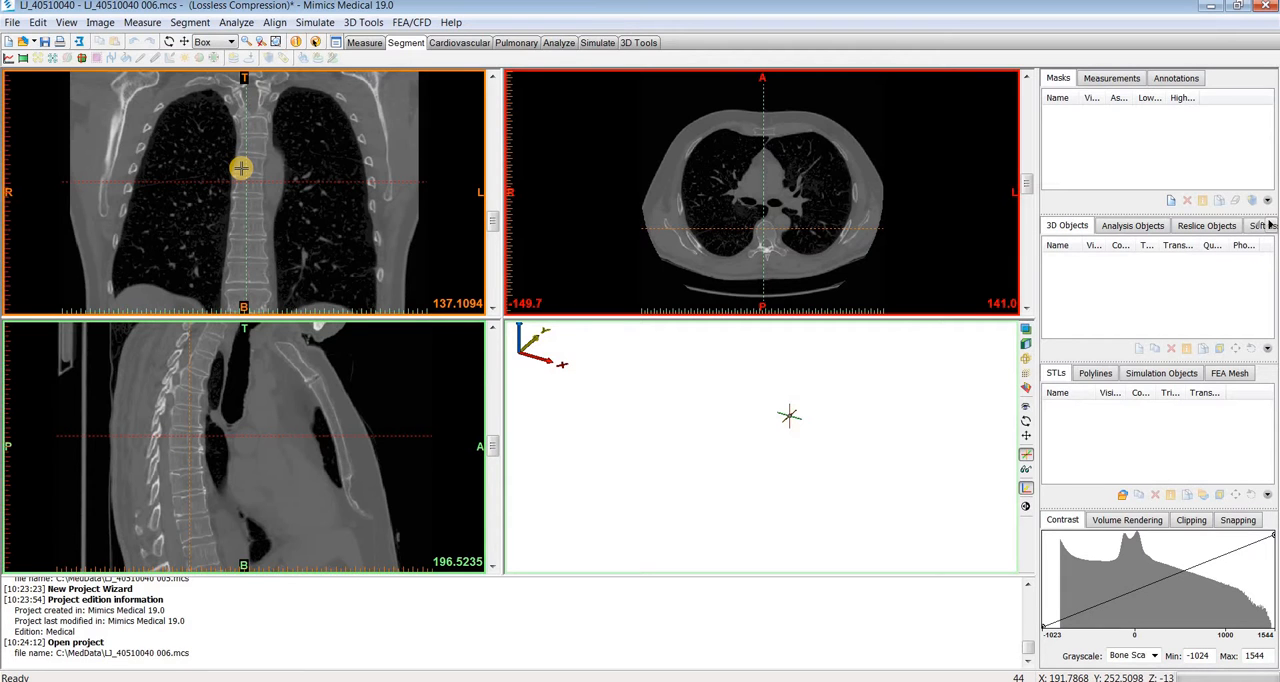
- Zoom out of the coronal chest image and pan it around the lungs
scroll(down, 3)
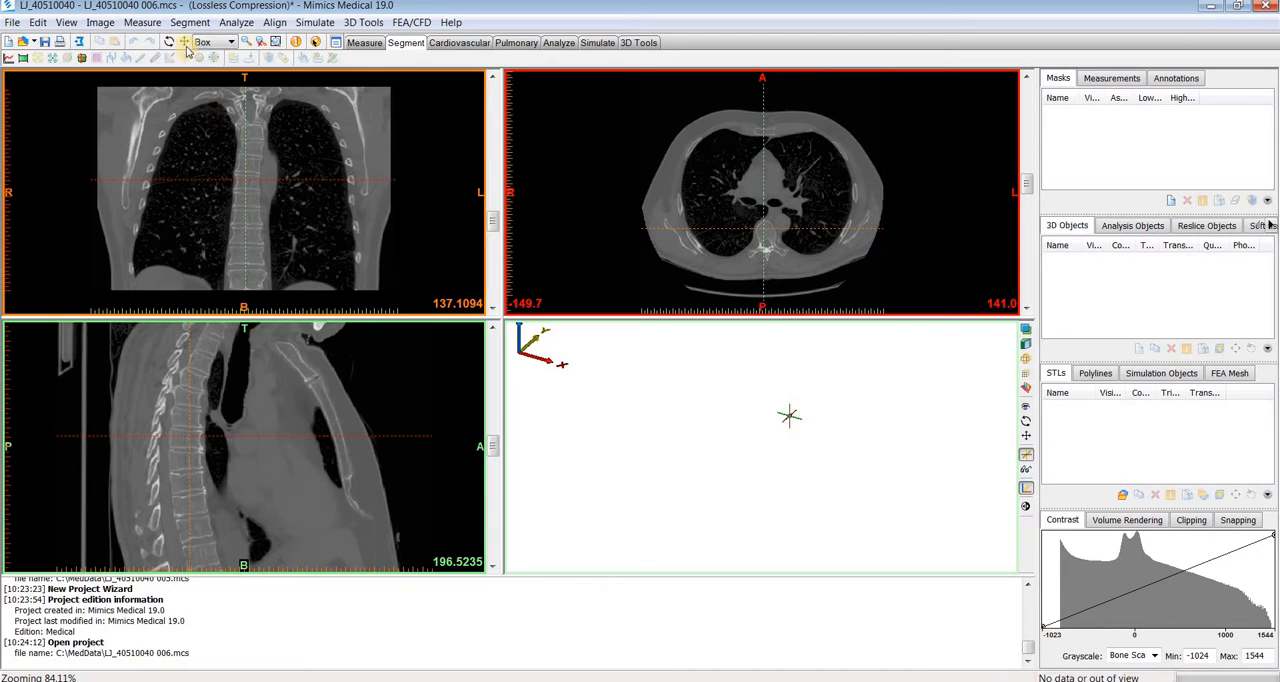
mouse_move(186, 42)
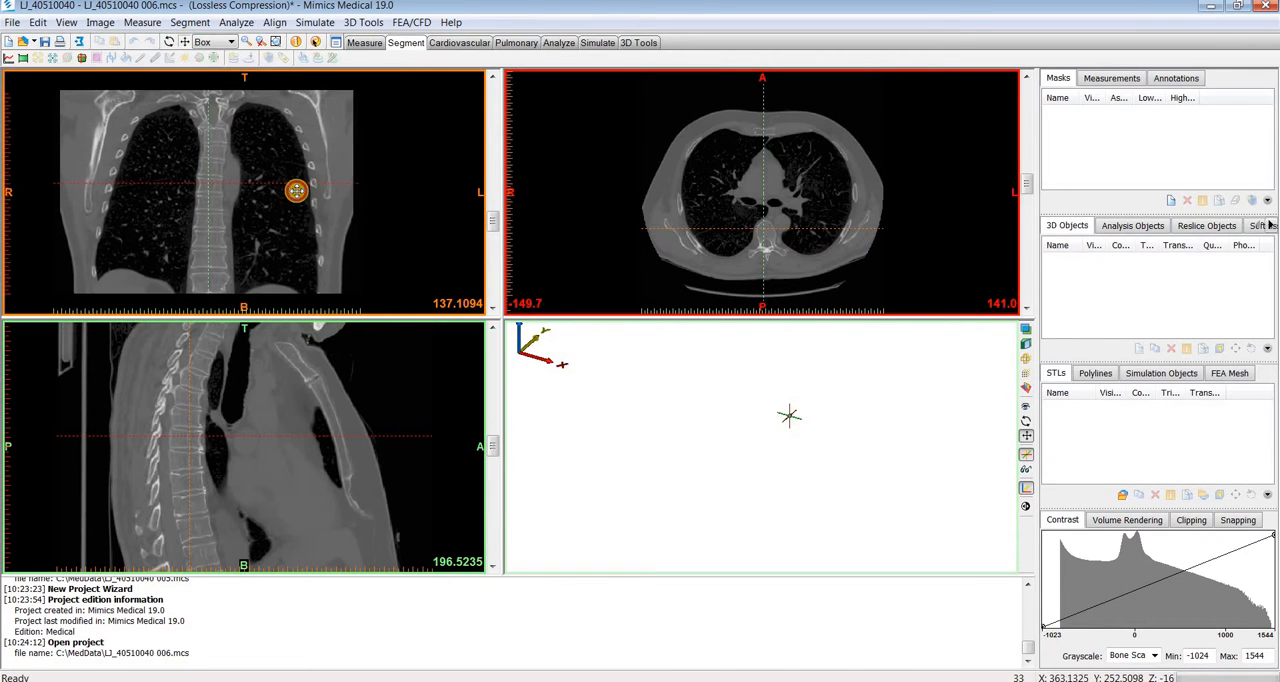
drag(296, 190, 339, 186)
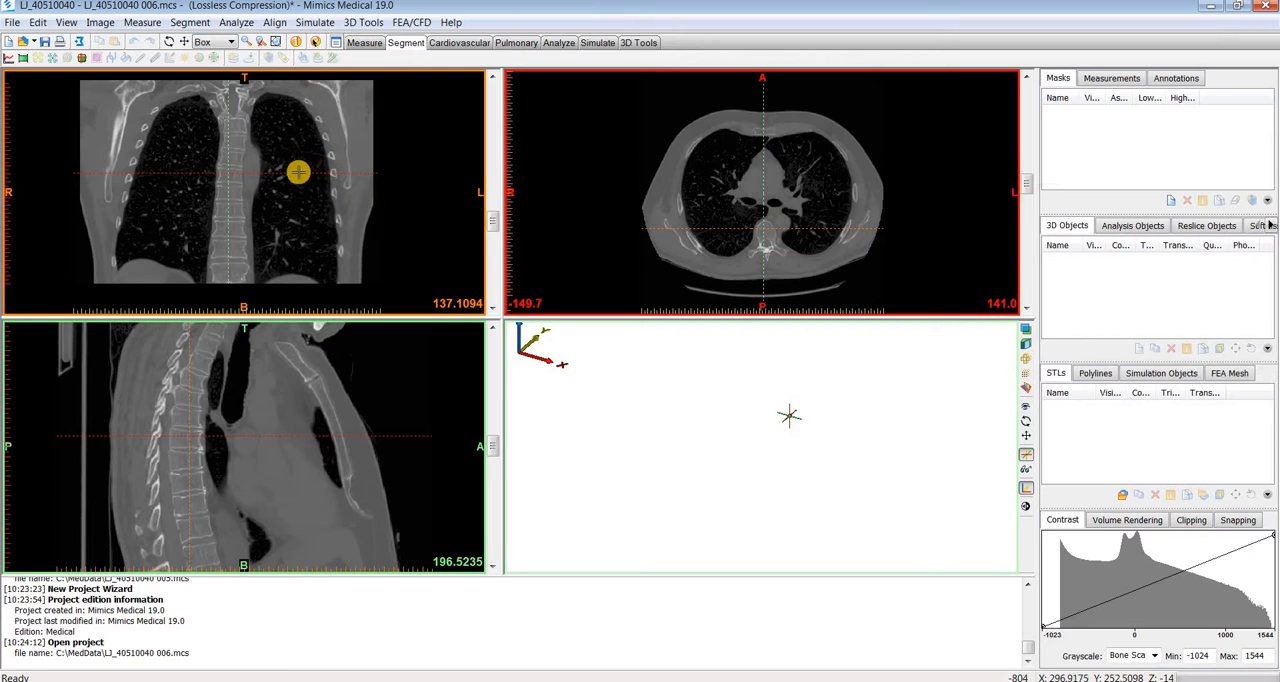
mouse_move(360, 177)
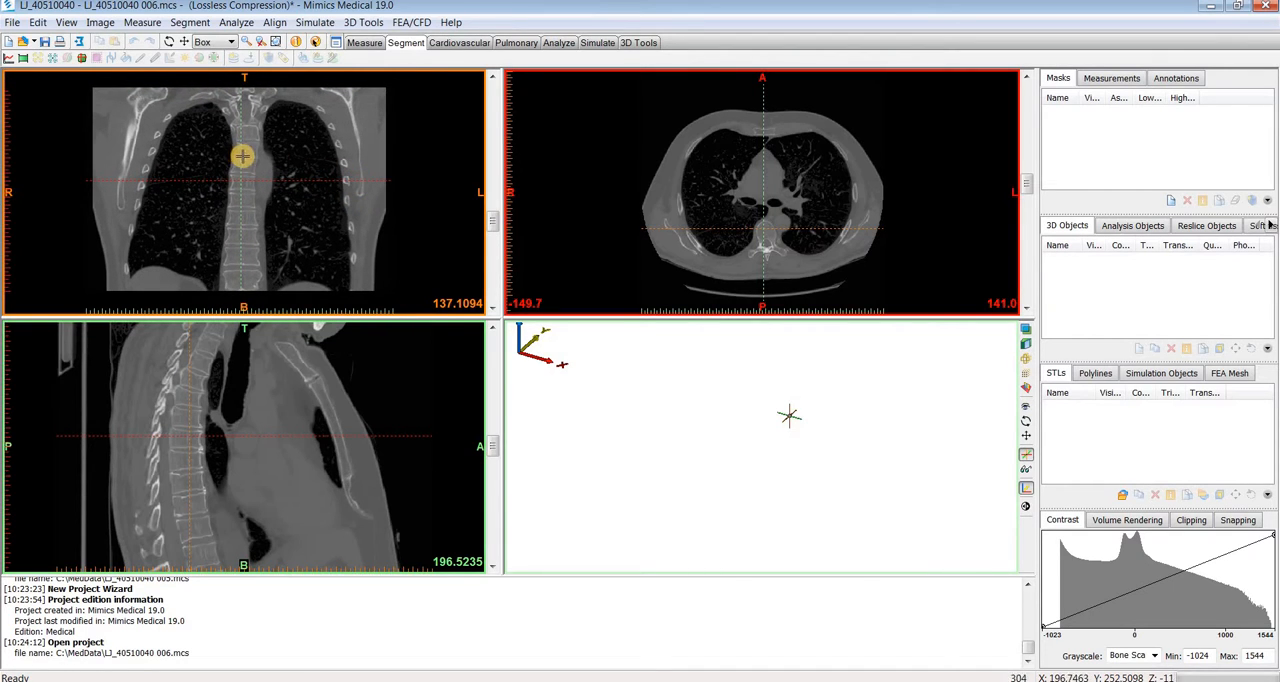
mouse_move(631, 160)
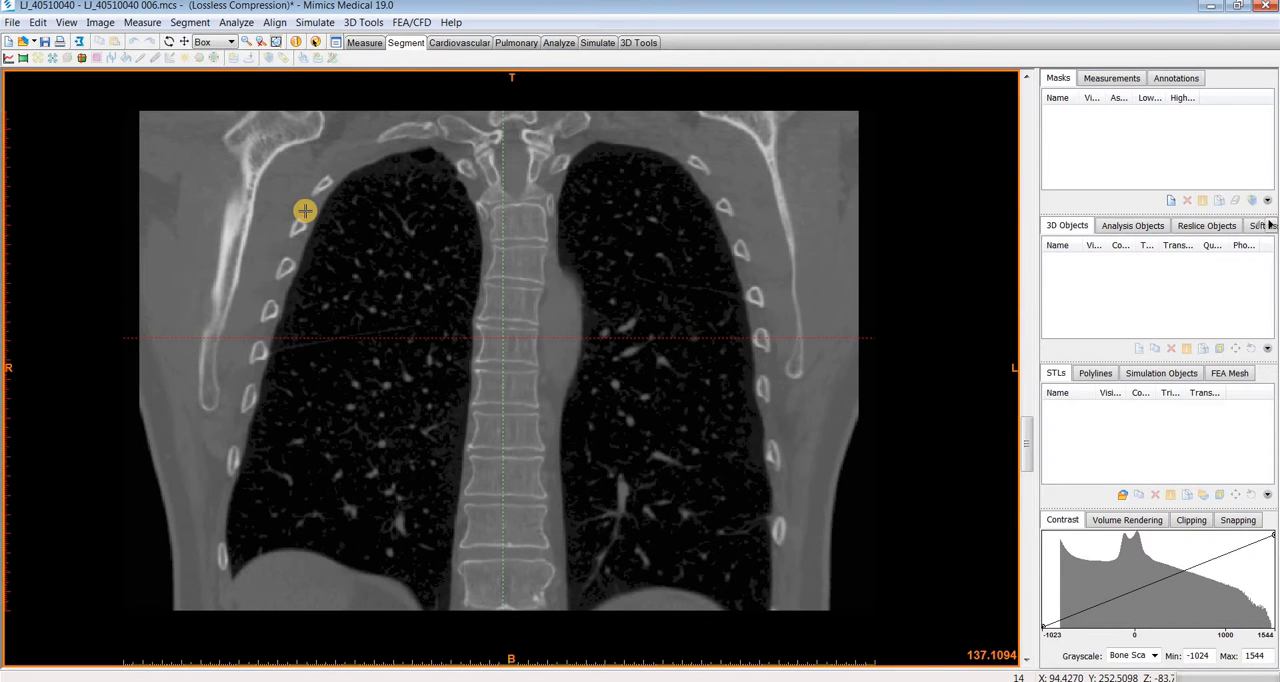
mouse_move(352, 237)
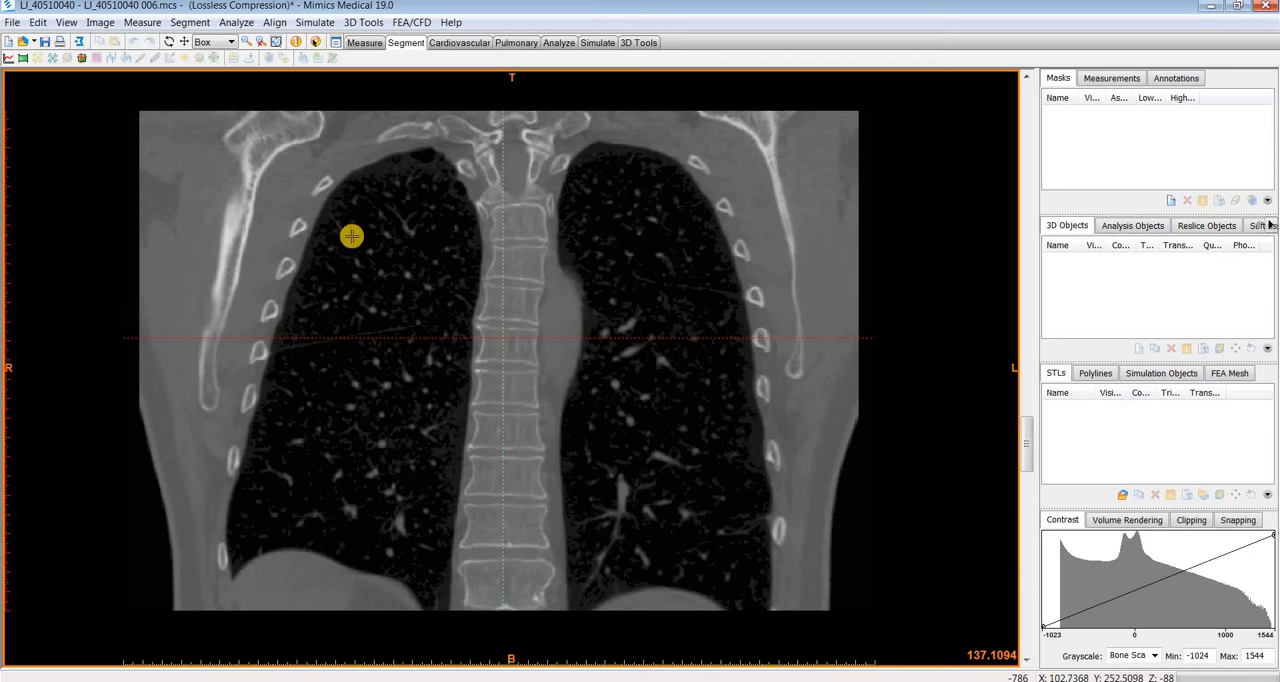